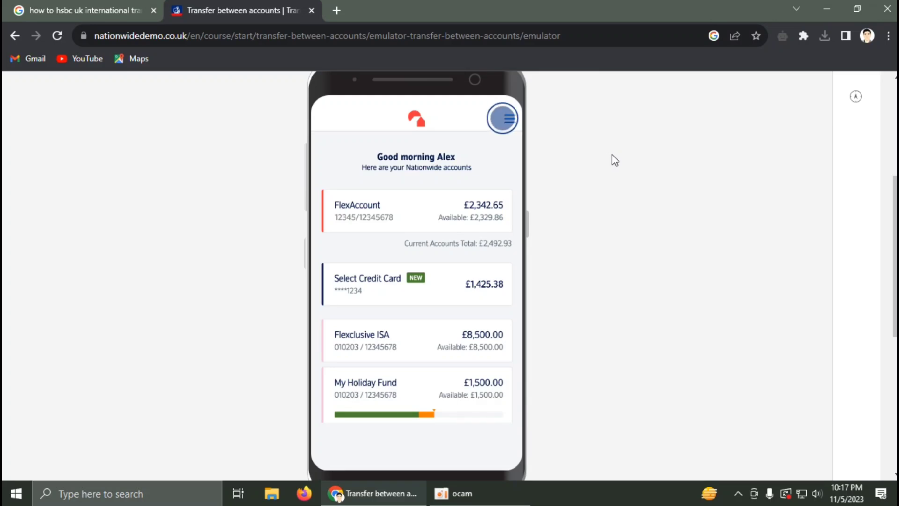
mouse_move(621, 156)
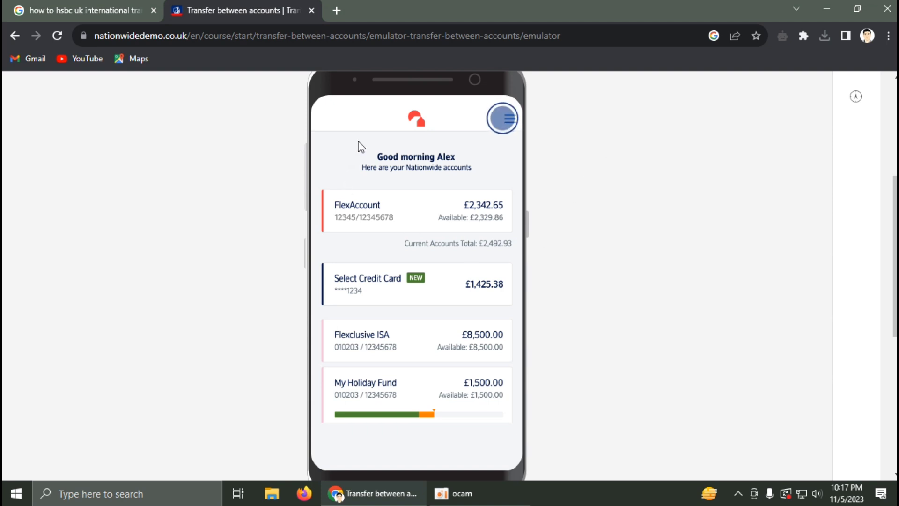
mouse_move(467, 149)
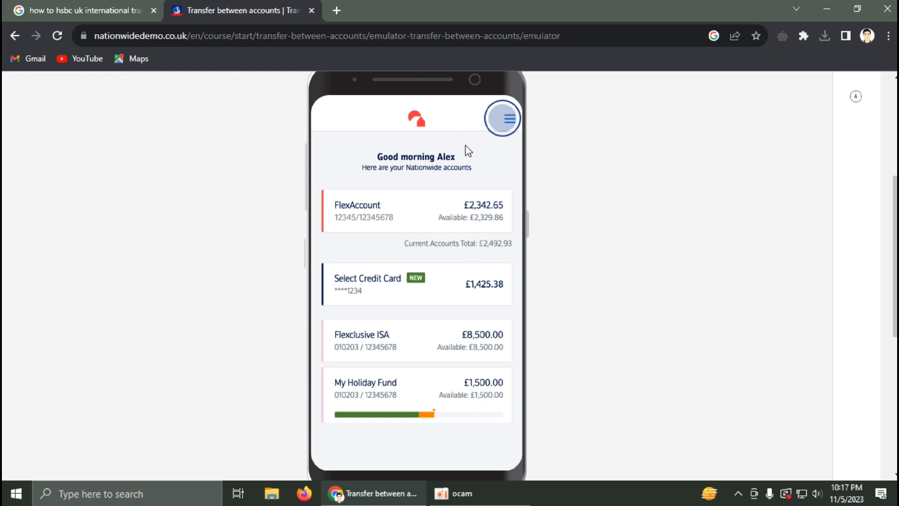
- Start a Pay or move money transaction with FlexAccount as the source account
click(502, 118)
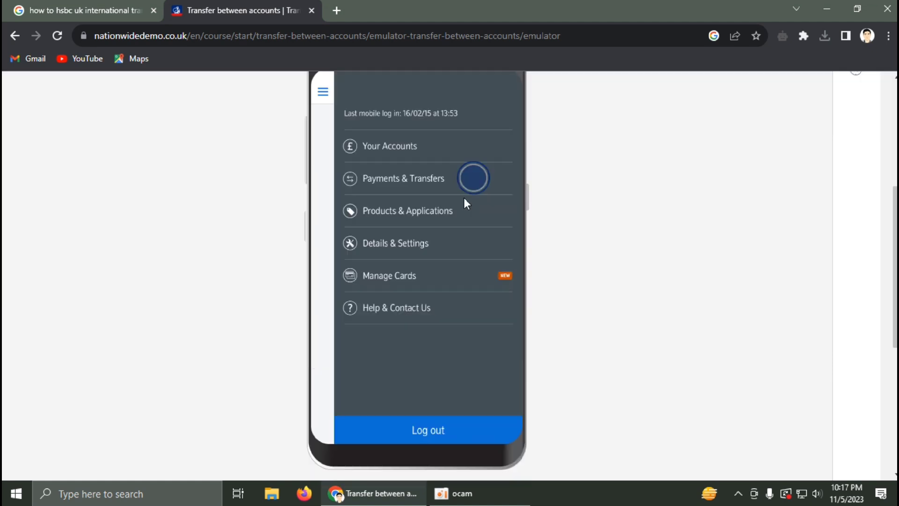
mouse_move(430, 189)
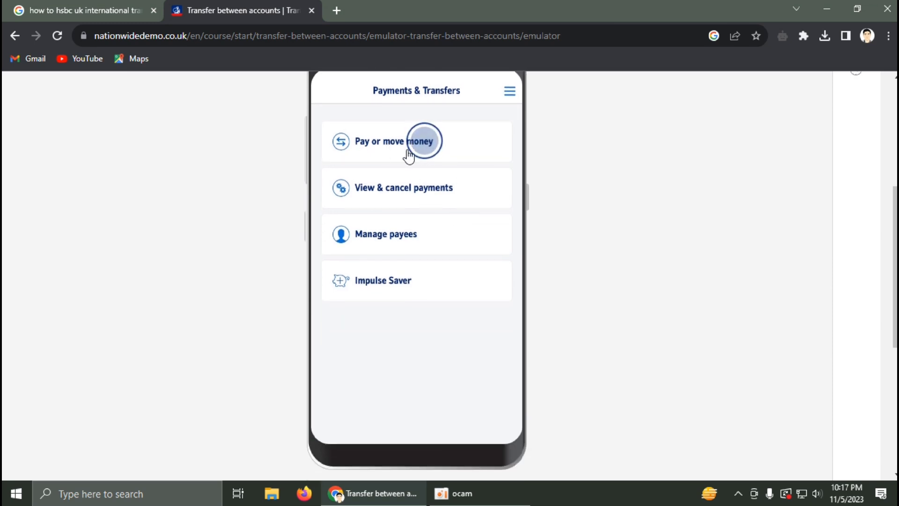
click(410, 140)
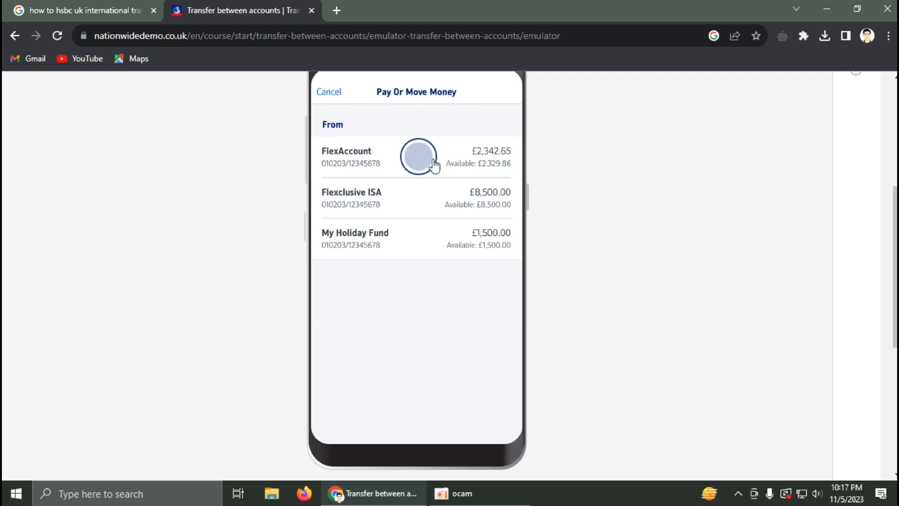
click(415, 158)
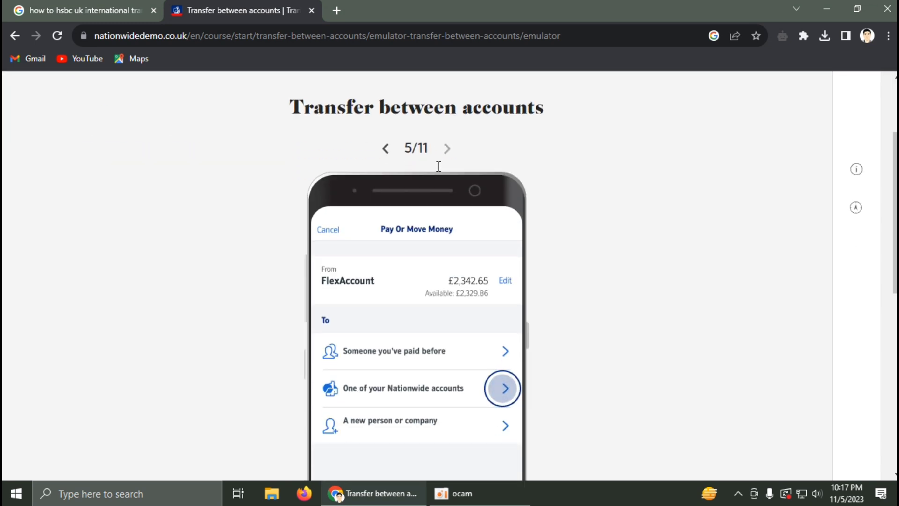
scroll(down, 3)
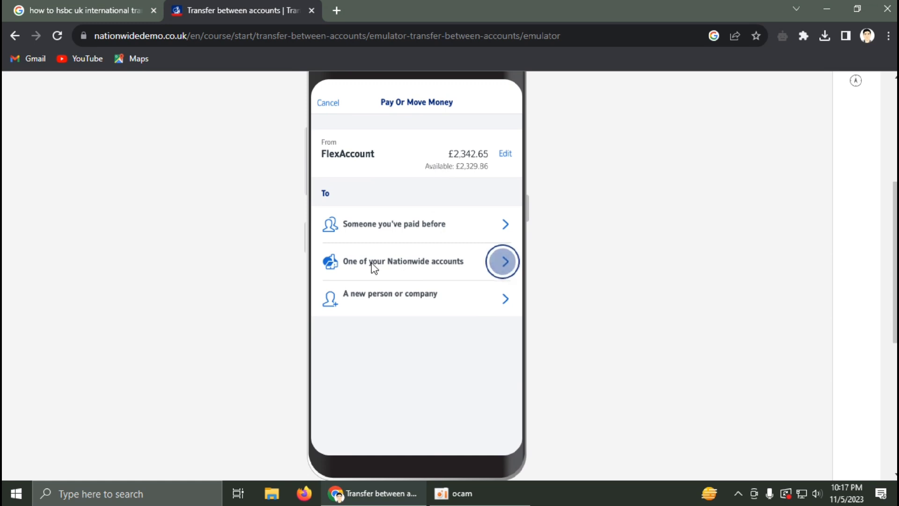
mouse_move(493, 269)
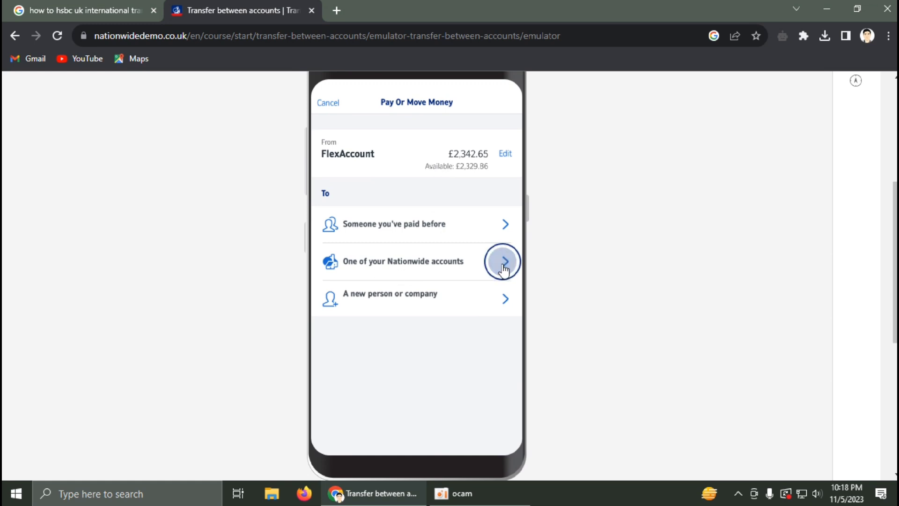
- Choose Flexclusive ISA as the destination and continue with an amount of £100.00
click(504, 262)
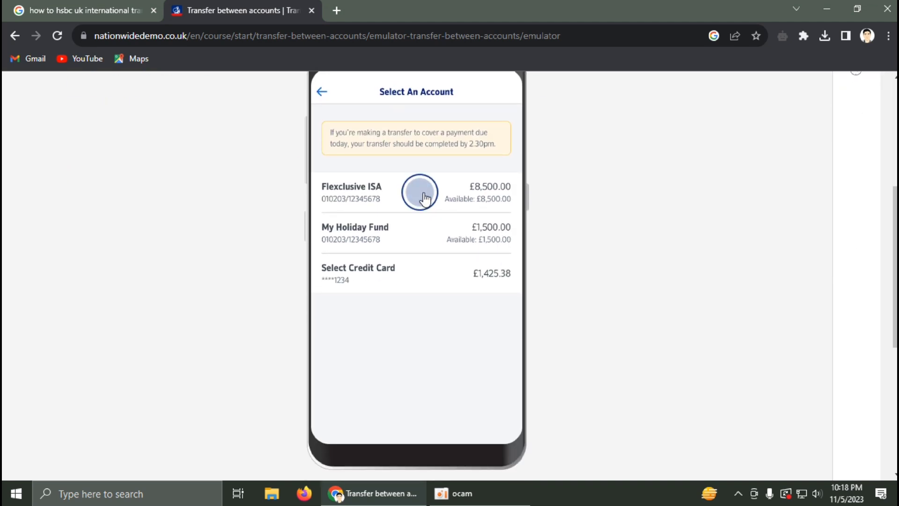
click(420, 196)
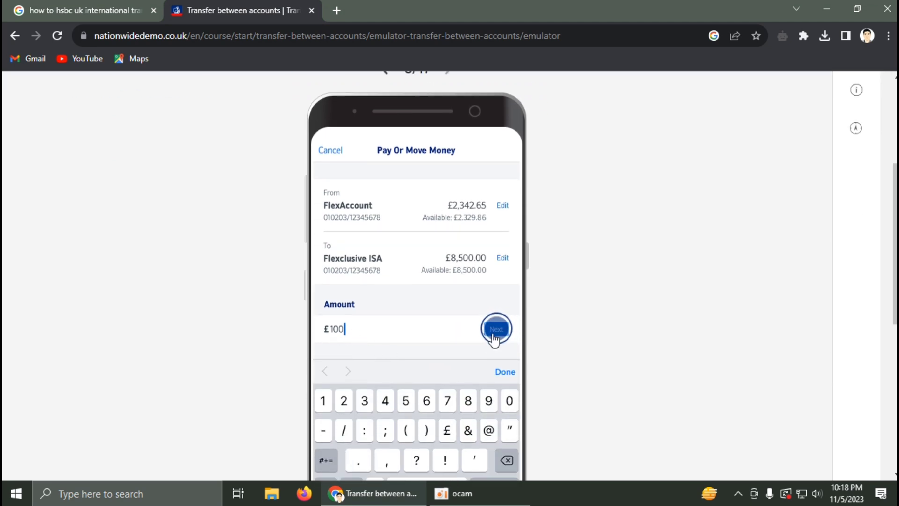
mouse_move(369, 341)
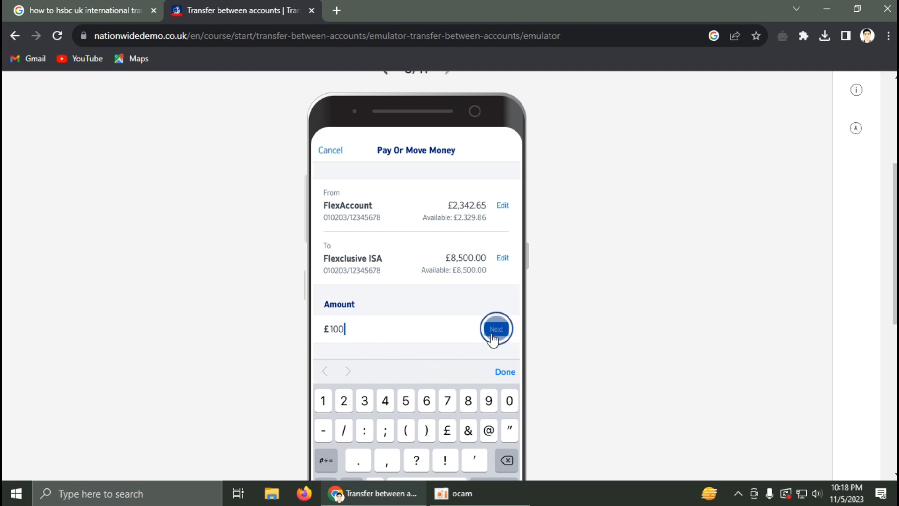
click(497, 328)
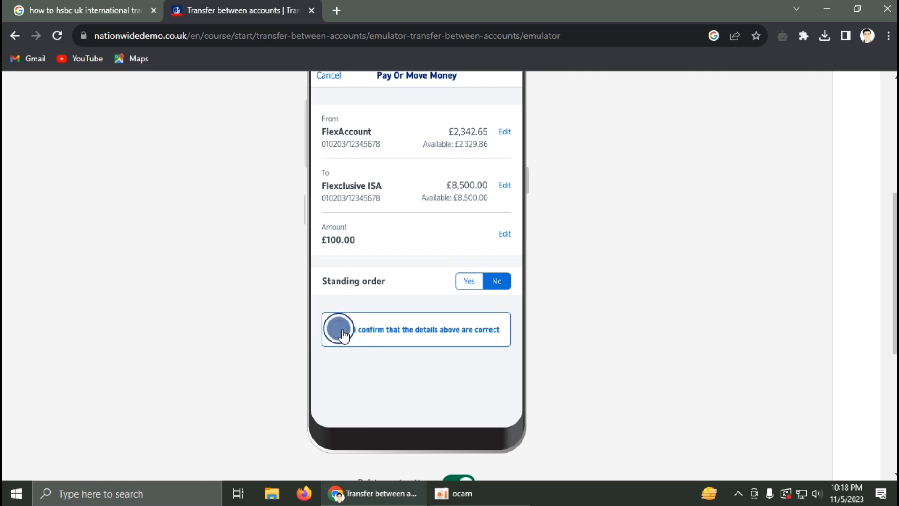
- Confirm the details are correct and send the £100.00 transfer to Flexclusive ISA
click(339, 330)
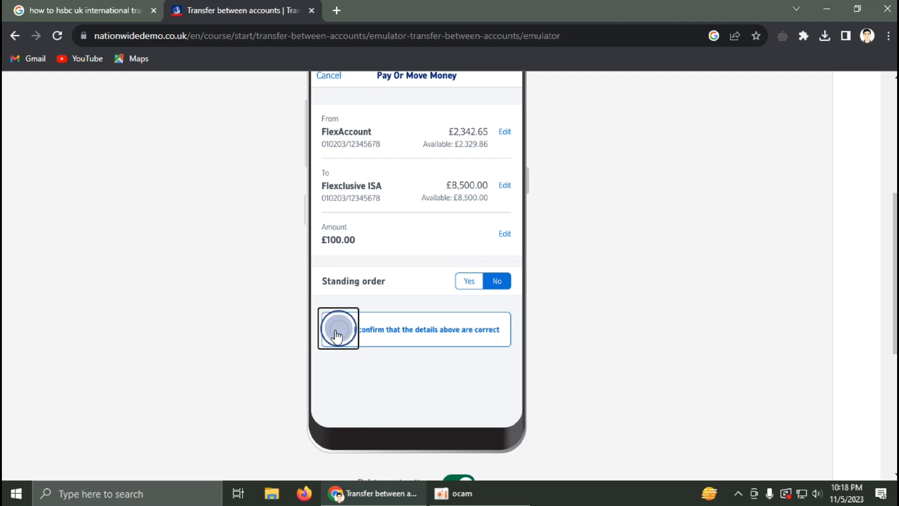
click(338, 328)
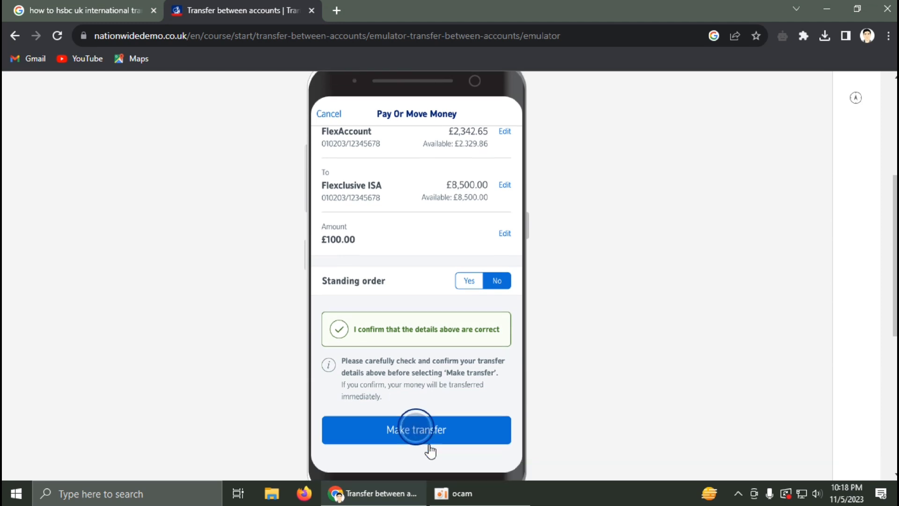
click(416, 429)
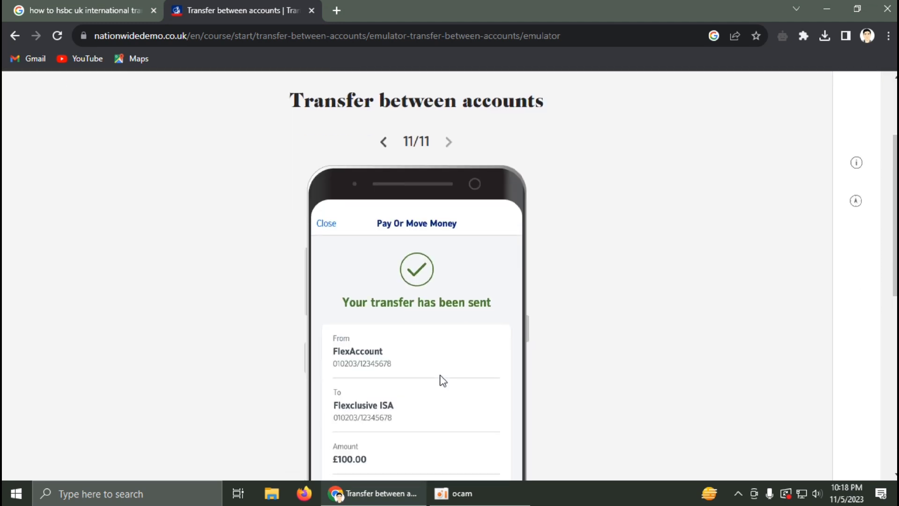
scroll(down, 3)
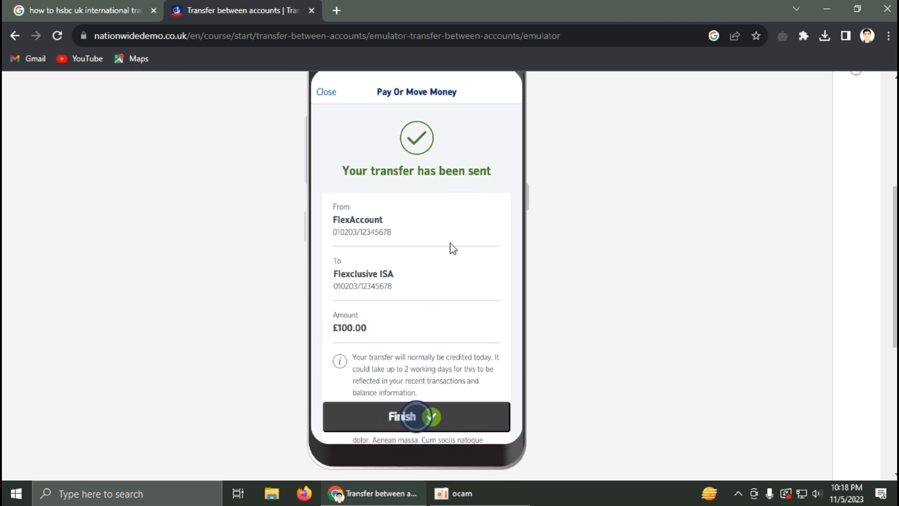